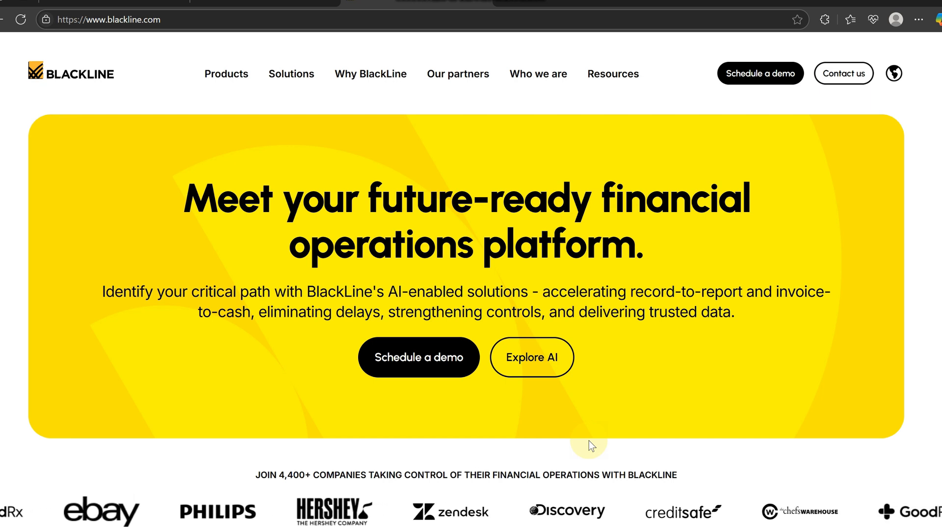
- Scroll the homepage past AI solutions, Studio360 and close/consolidation to the Invoice-to-Cash section
scroll("down", 3)
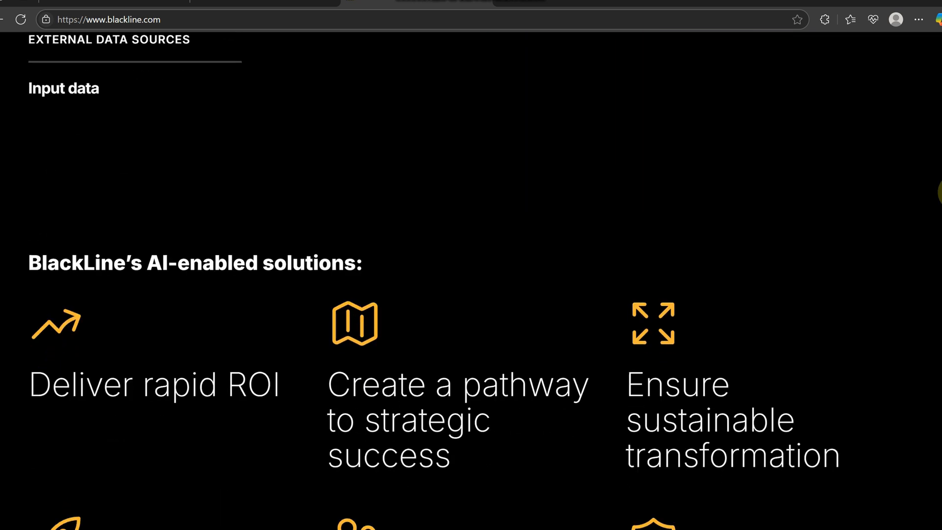
scroll("down", 3)
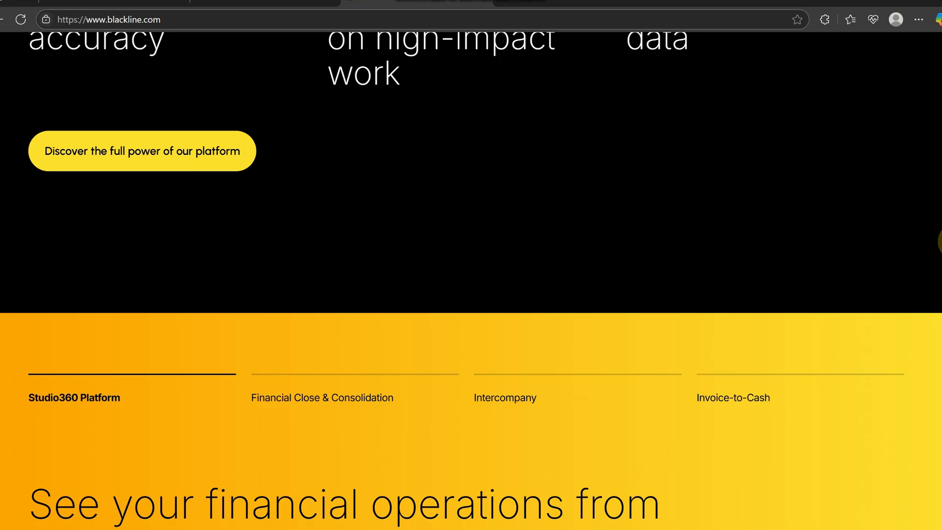
scroll("down", 3)
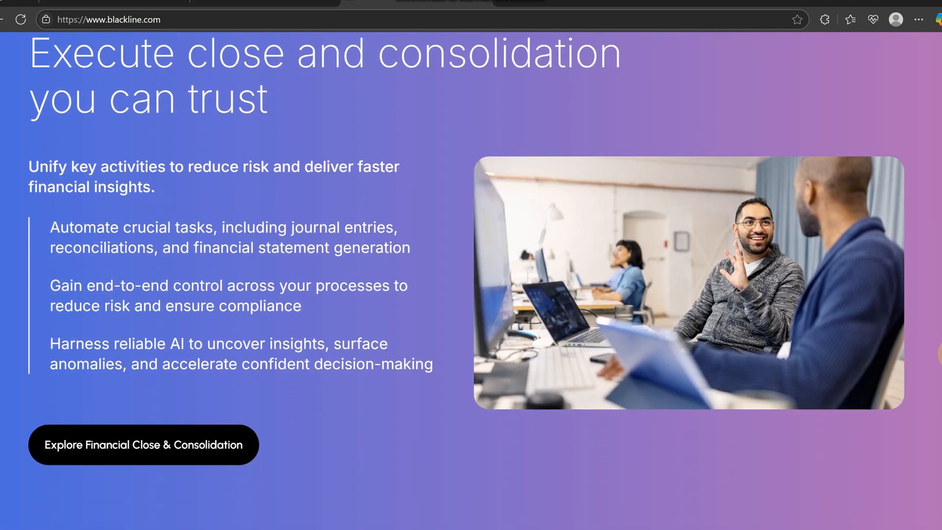
scroll("down", 3)
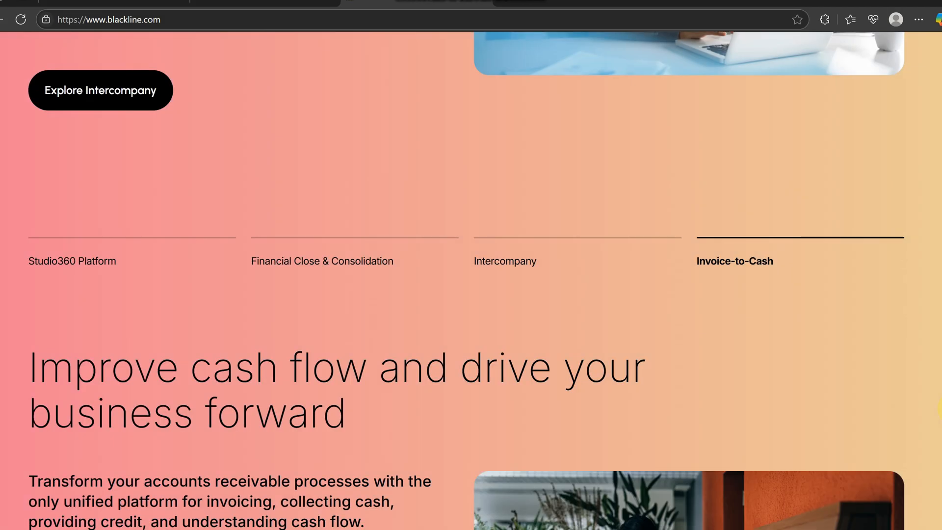
scroll("down", 3)
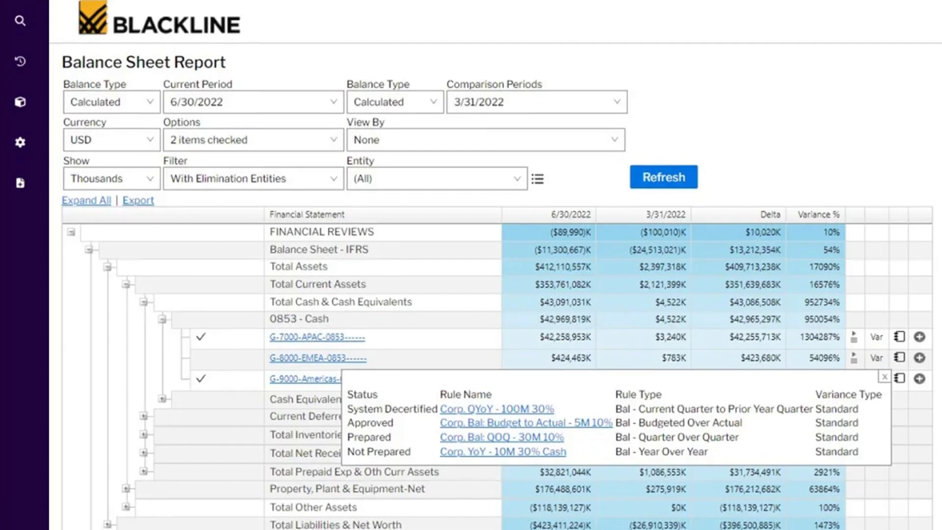
- Scroll the Balance Sheet Report to review its variance rule details
scroll("down", 3)
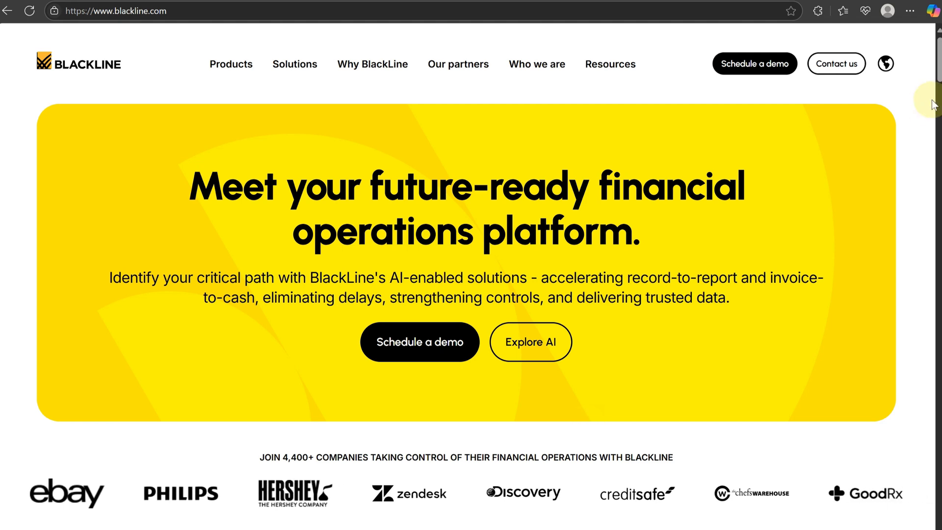
scroll("down", 3)
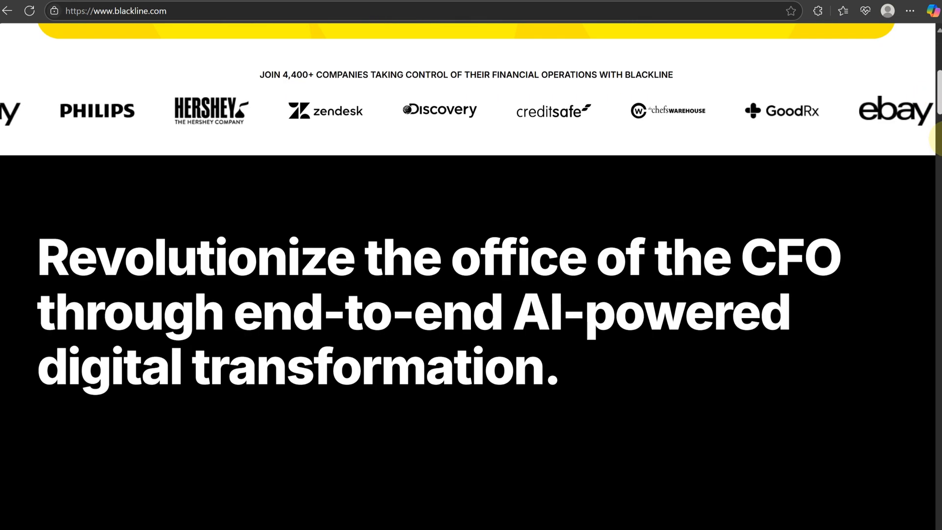
scroll("down", 3)
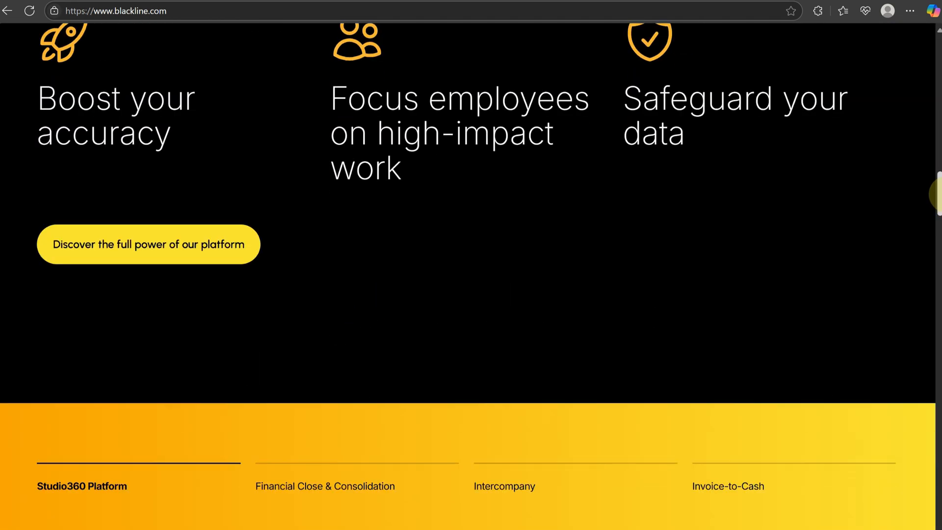
scroll("down", 3)
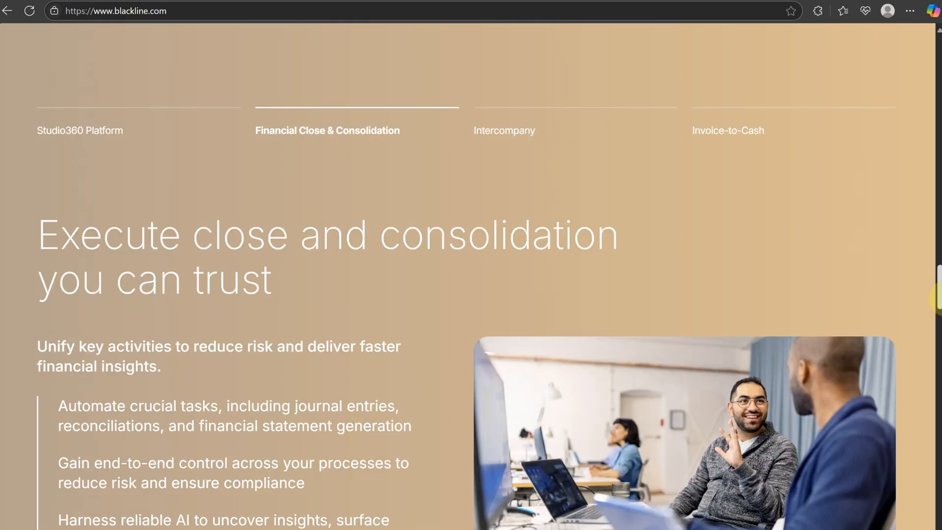
left_click(504, 130)
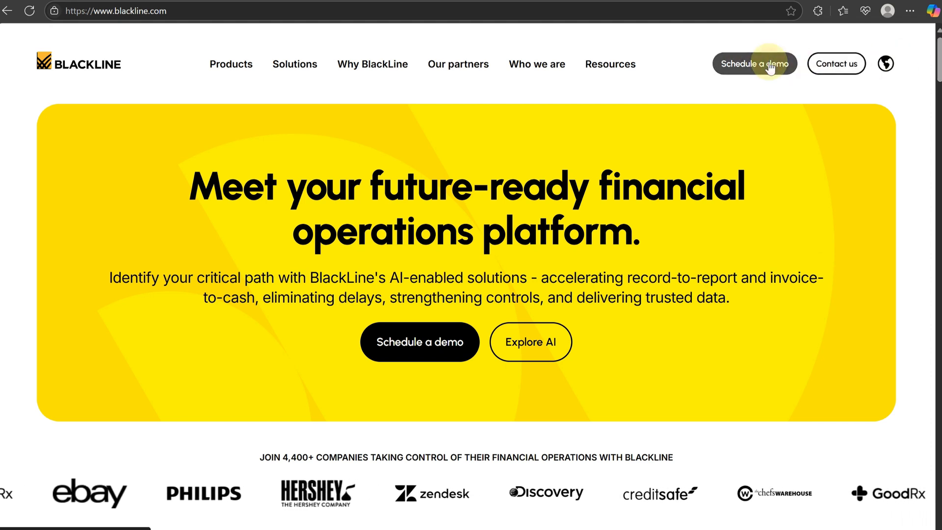
- Request a demo via Schedule a demo, fill the form and submit with Get your Demo
left_click(755, 64)
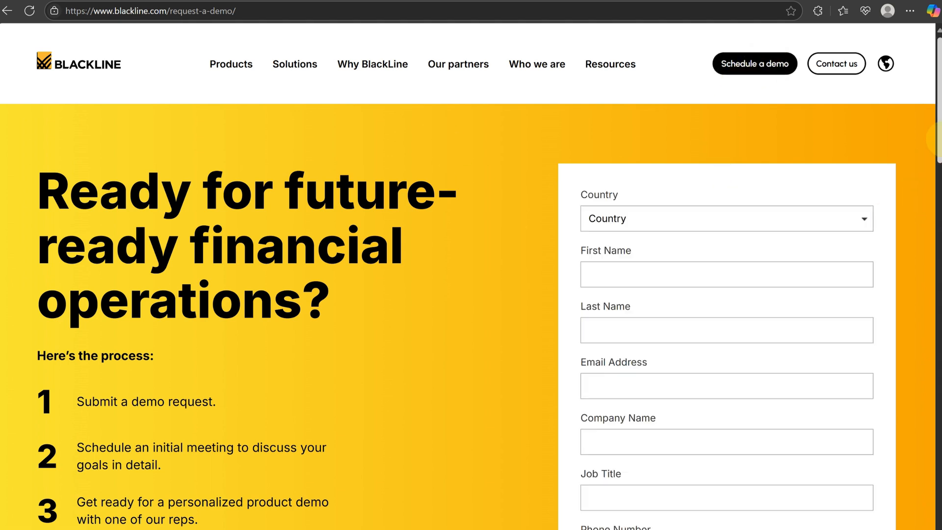
scroll("down", 3)
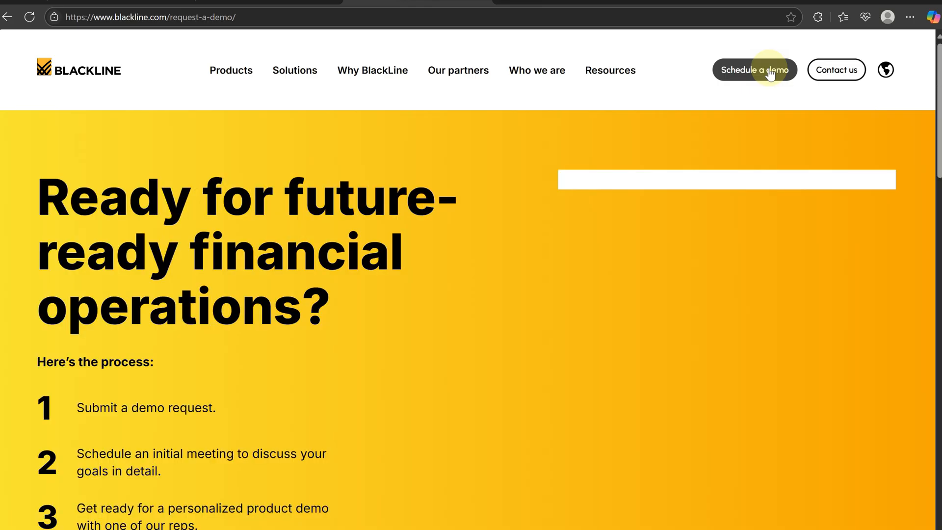
mouse_move(436, 147)
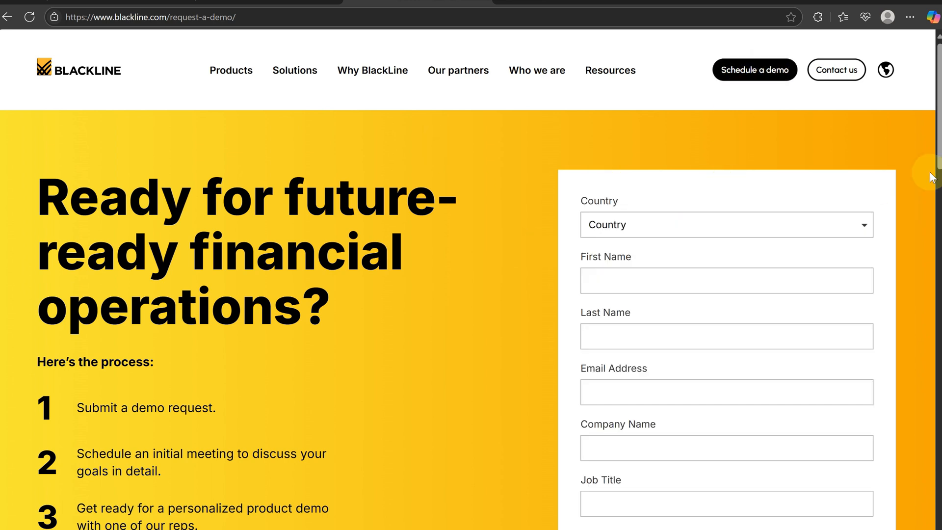
scroll("down", 3)
type("ceo")
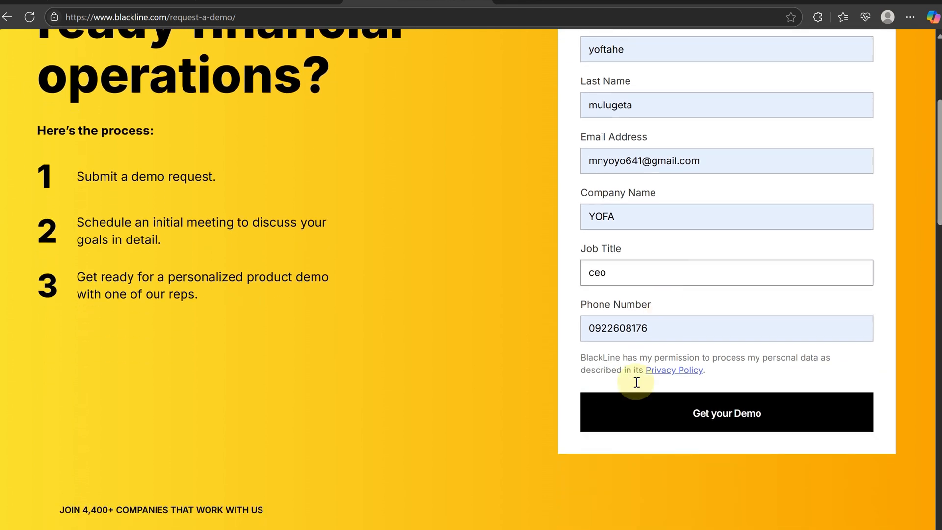
left_click(726, 412)
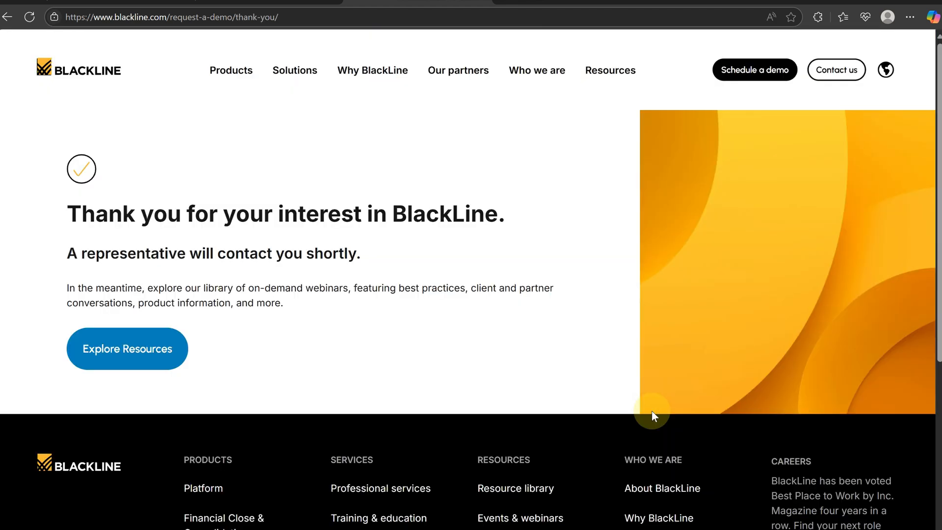
- Enter the Resource Library via Explore Resources and scroll to the All Resources listing
left_click(145, 348)
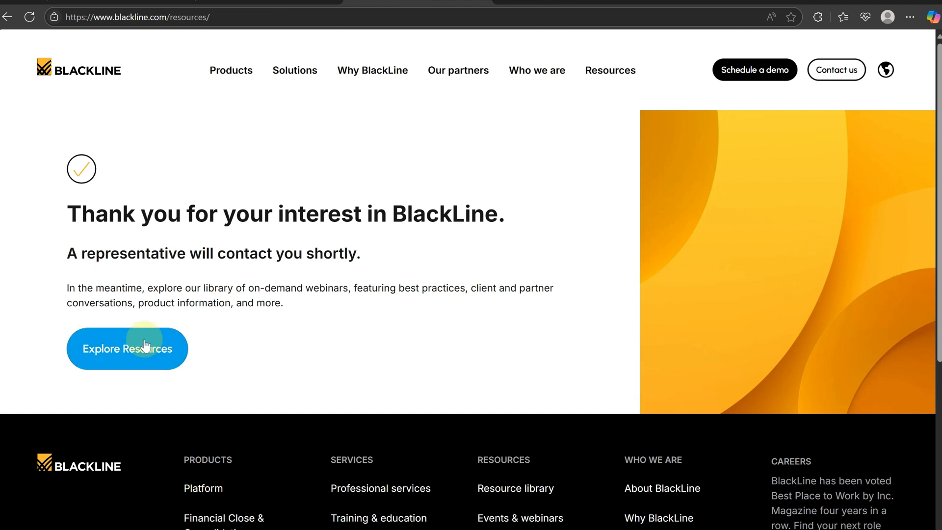
left_click(127, 348)
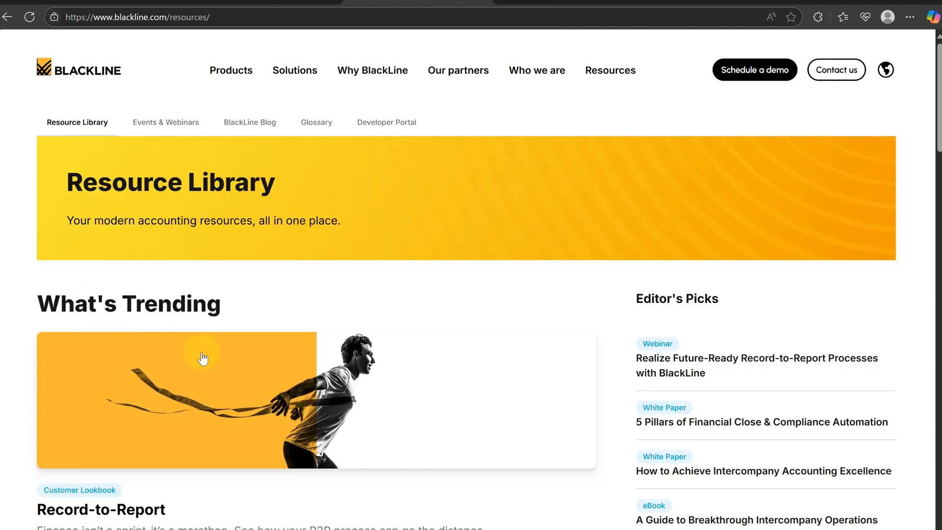
mouse_move(938, 80)
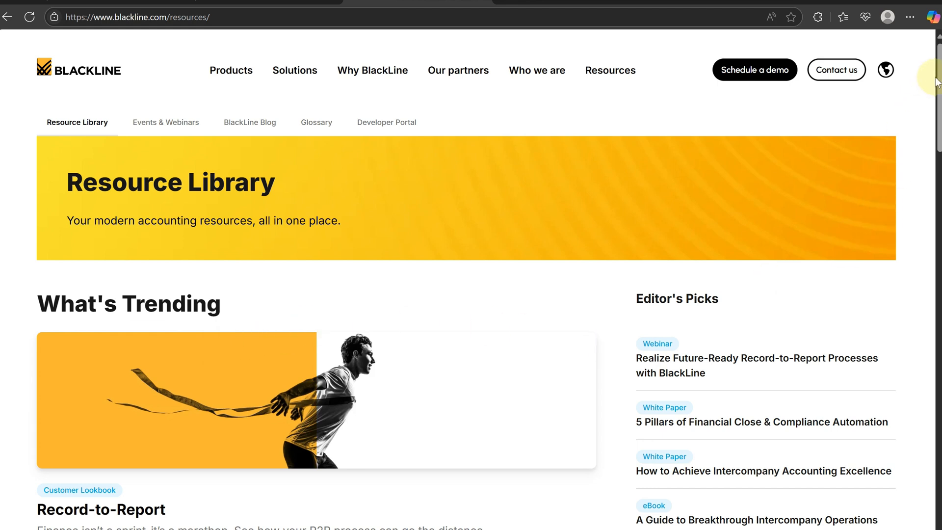
scroll("down", 3)
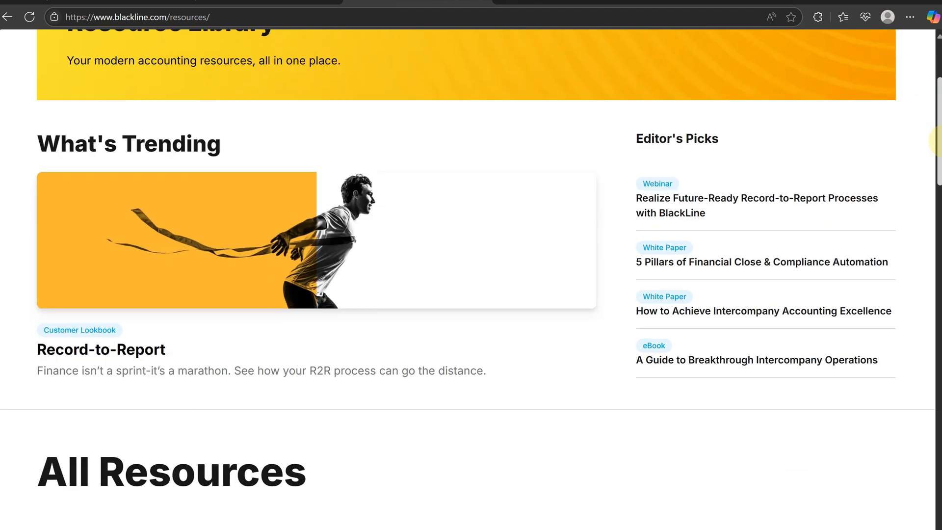
scroll("down", 3)
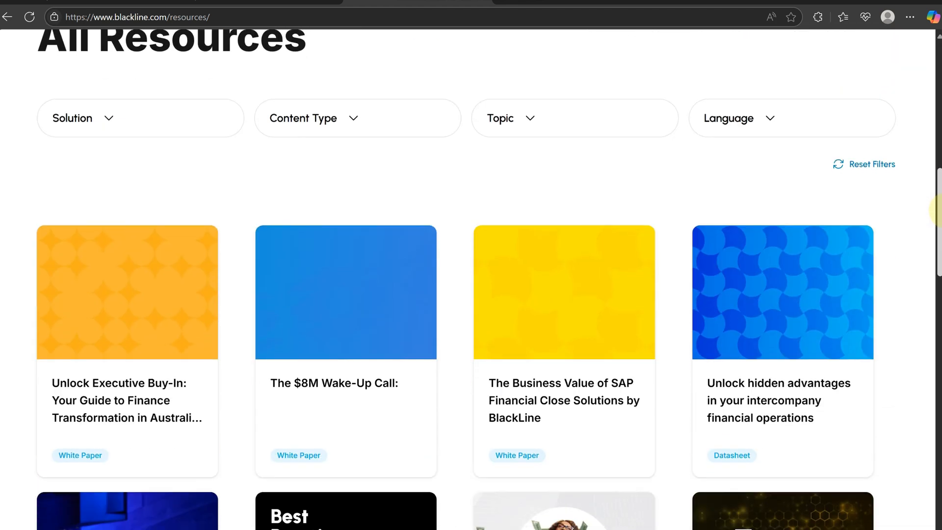
scroll("down", 3)
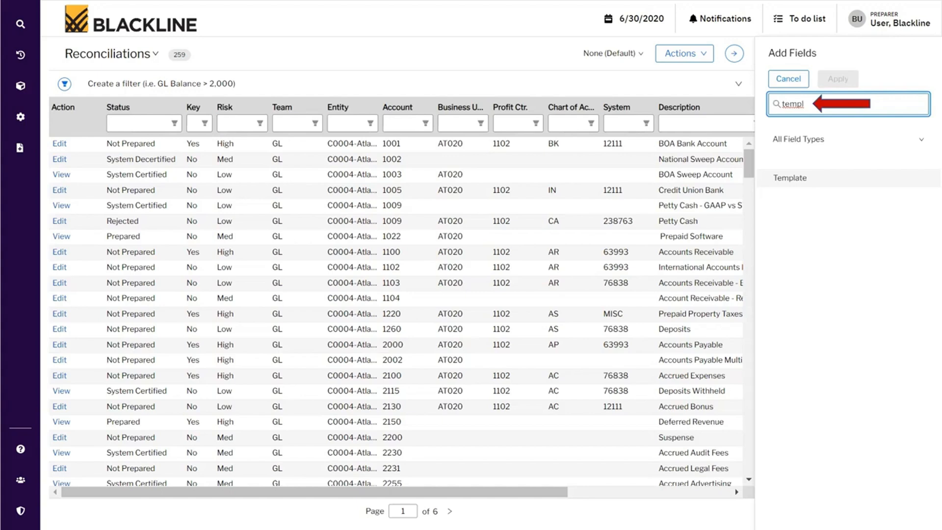
- Search Add Fields in Reconciliations for 'templ' to find the Template field
left_click(790, 178)
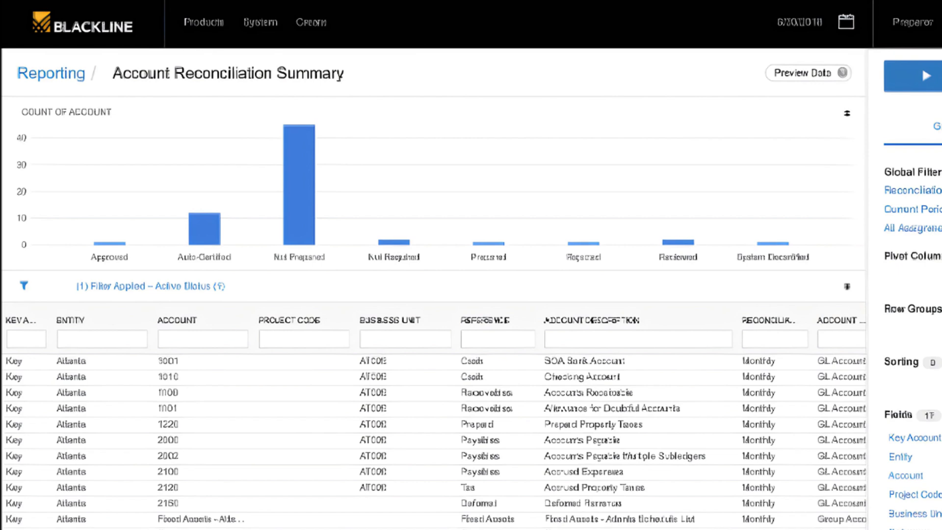
type("templ")
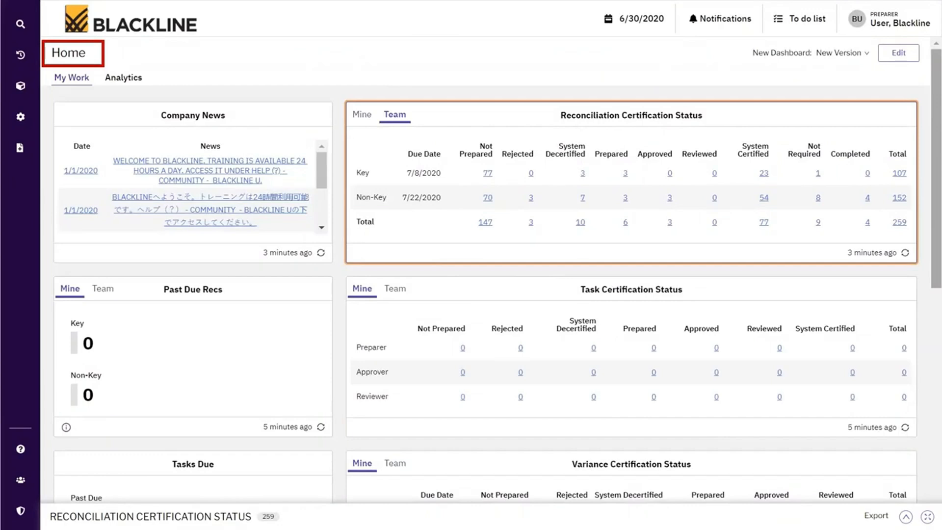
- From the Products list, choose View reconciliations under Accounts toward journal BL_1609-01
left_click(19, 86)
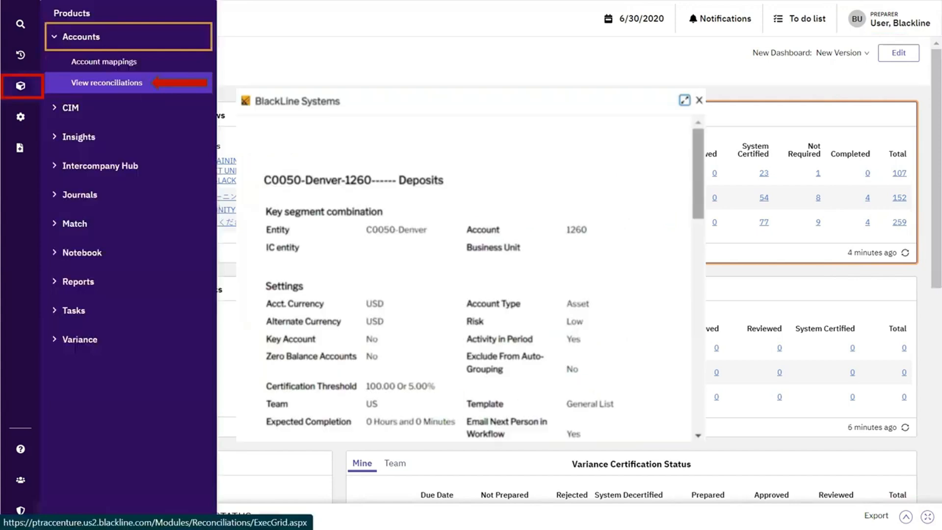
left_click(699, 100)
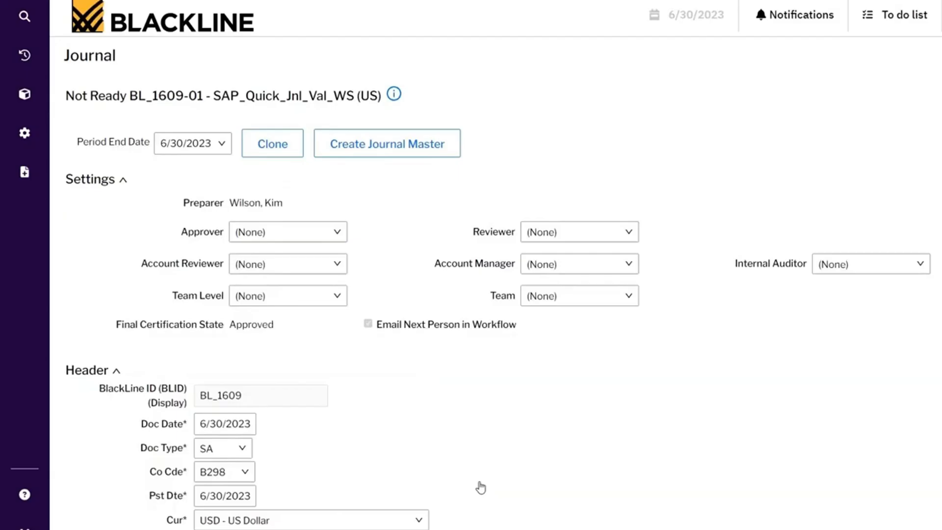
- Scroll down the BL_1609-01 journal page before moving to Home Analytics
scroll("down", 3)
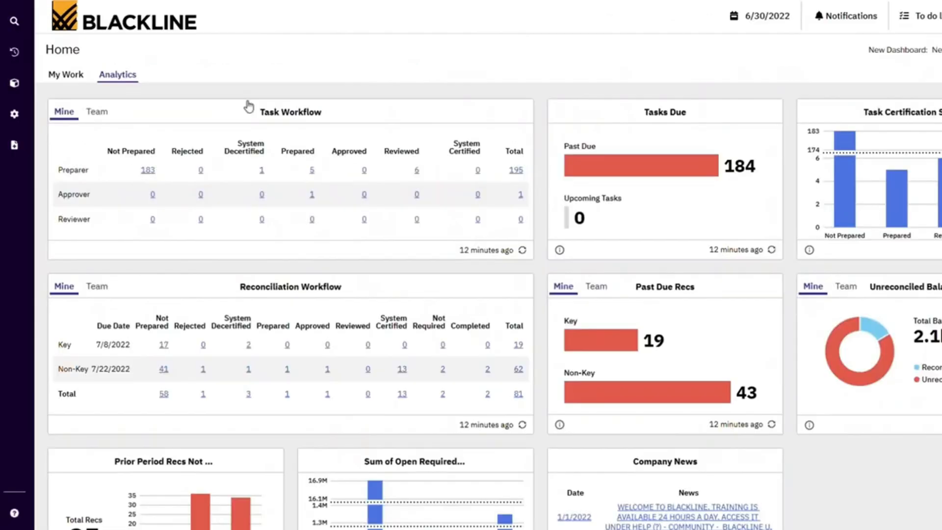
mouse_move(245, 109)
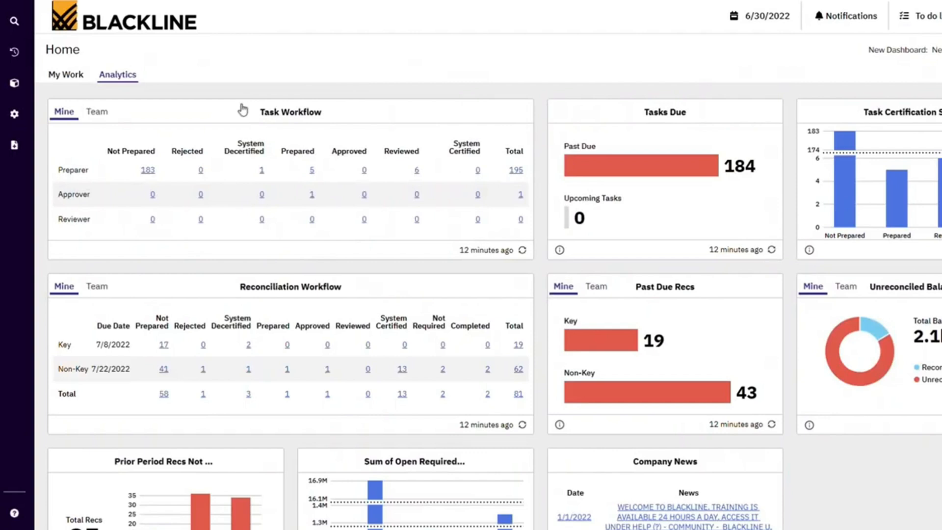
mouse_move(250, 106)
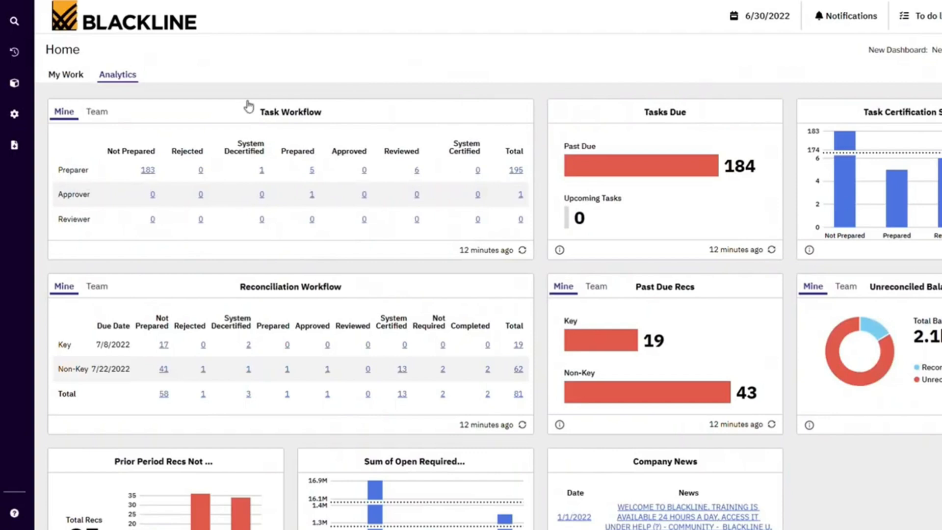
mouse_move(243, 109)
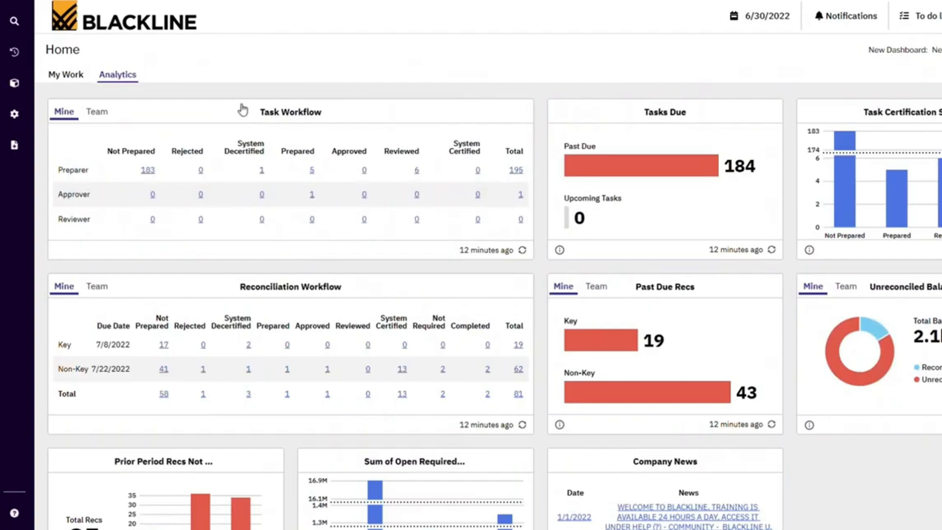
mouse_move(248, 106)
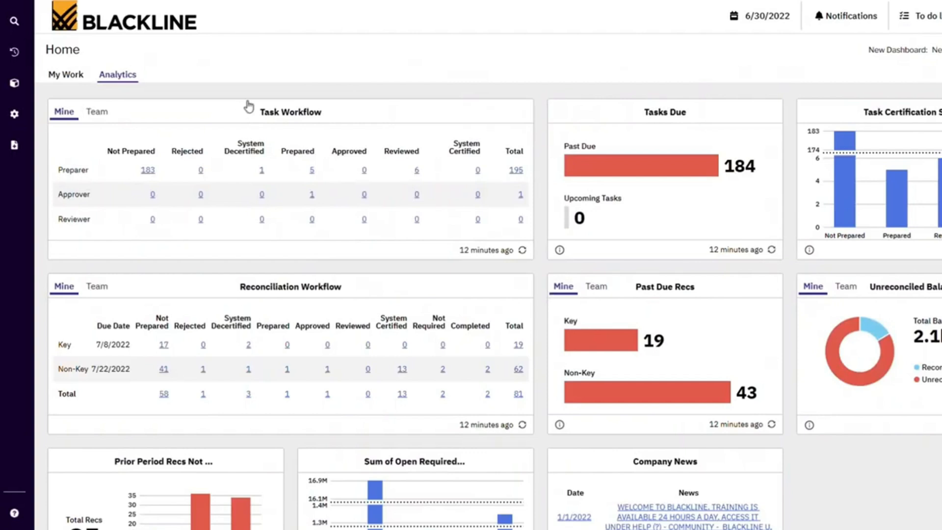
mouse_move(242, 109)
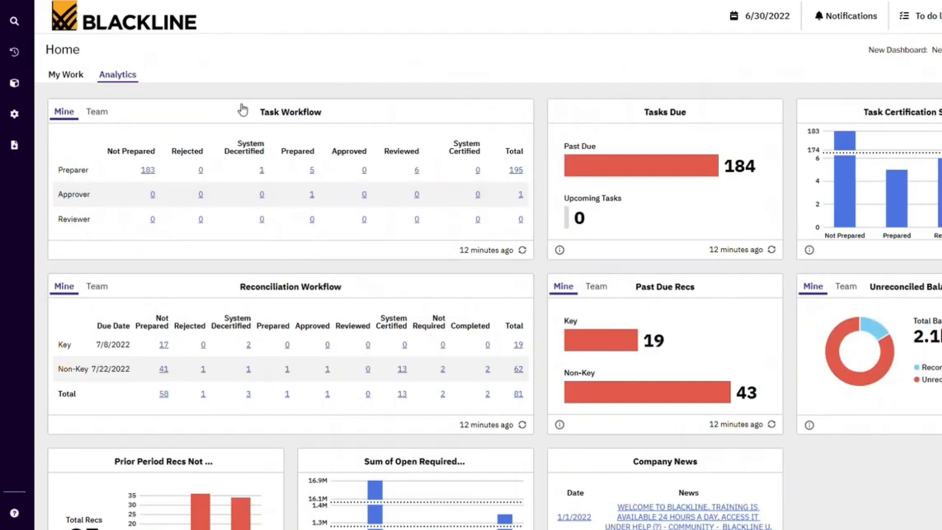
mouse_move(247, 106)
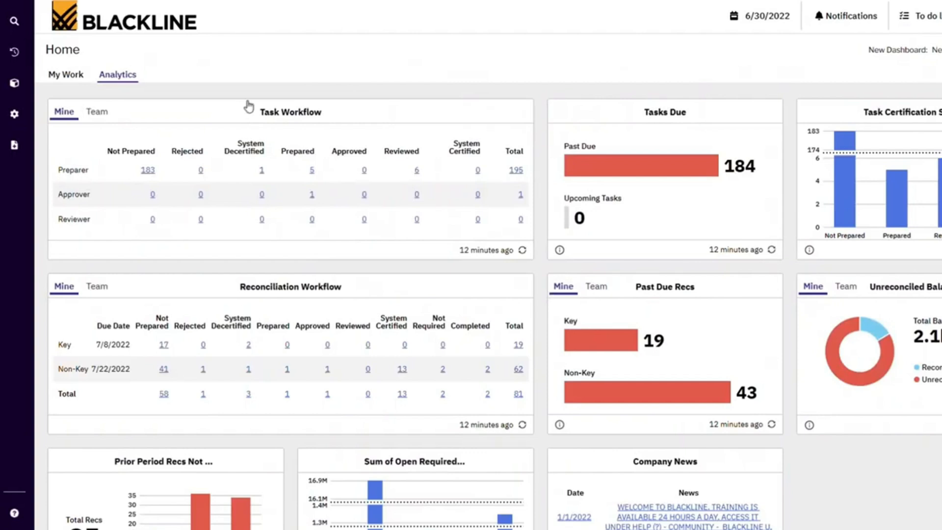
mouse_move(243, 109)
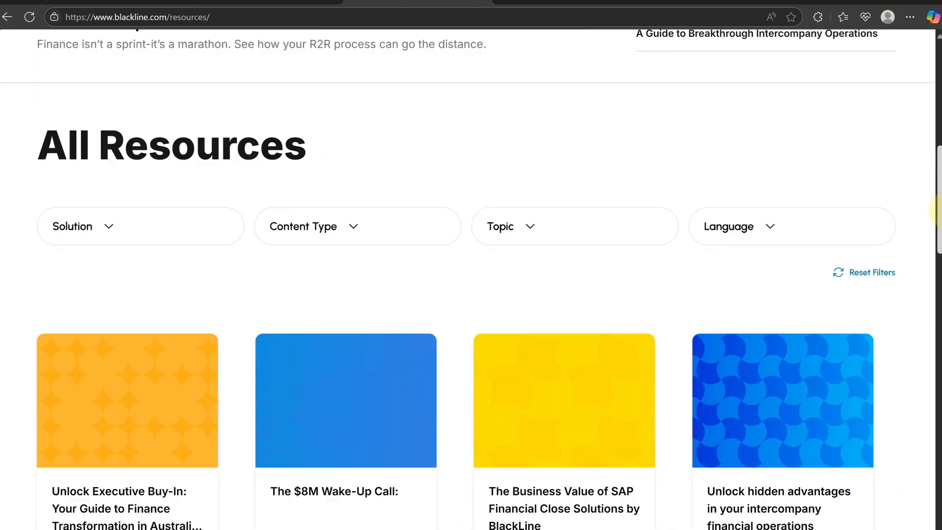
scroll("down", 3)
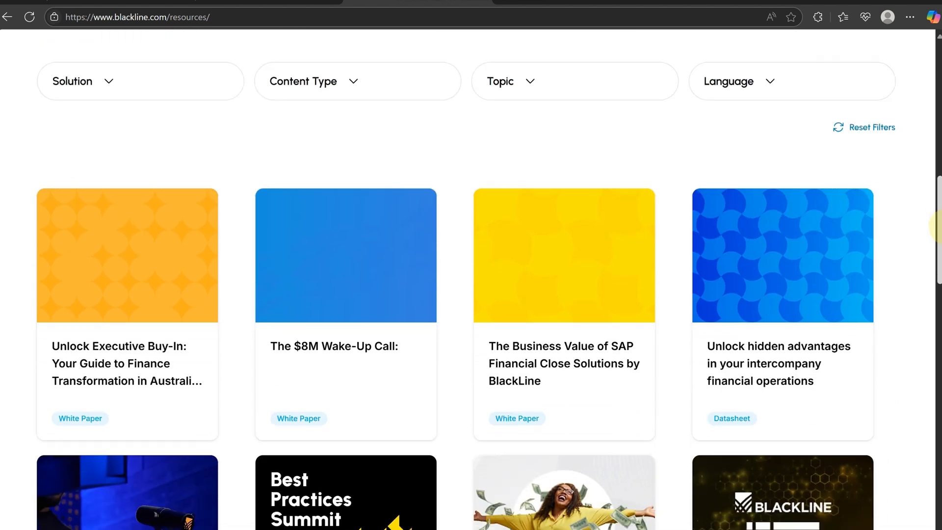
scroll("down", 3)
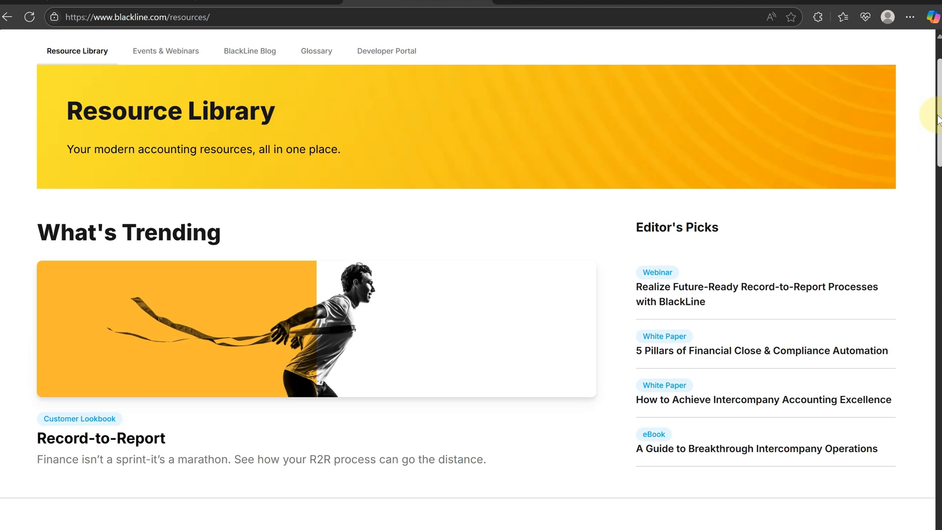
mouse_move(549, 82)
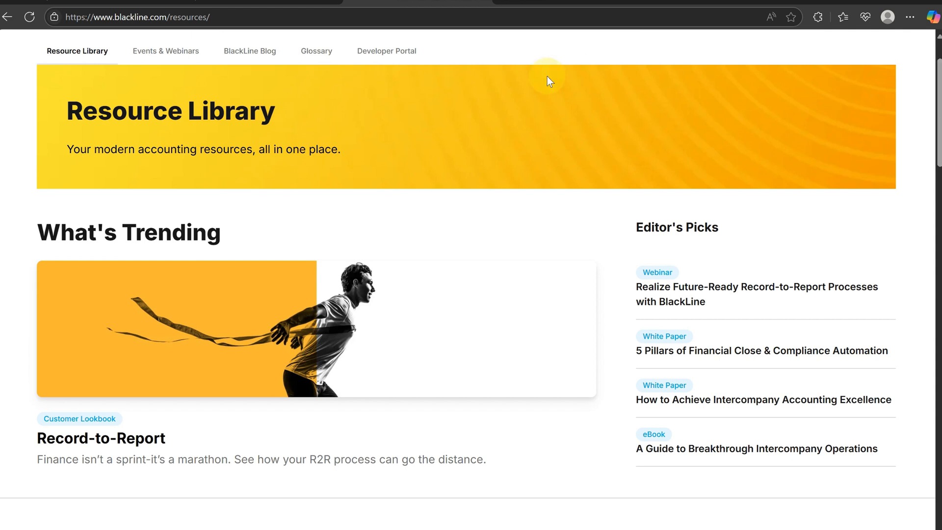
mouse_move(329, 93)
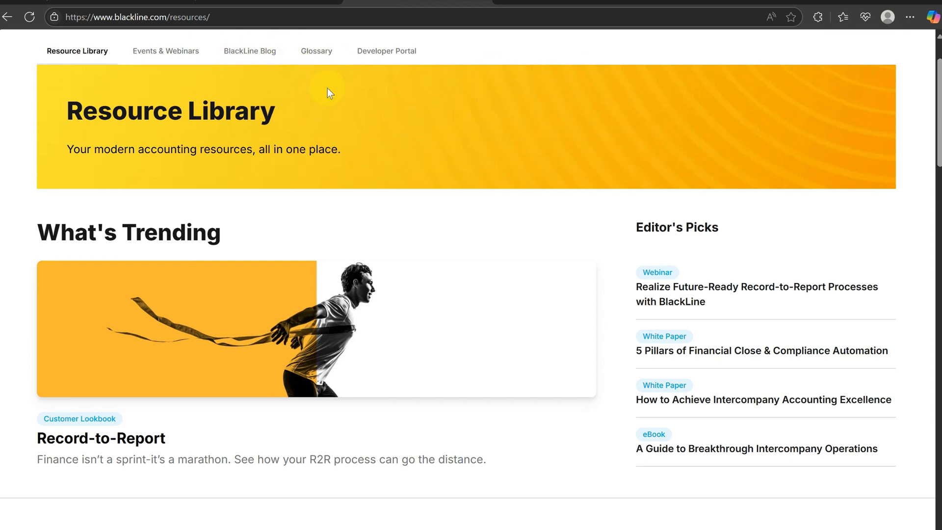
mouse_move(779, 107)
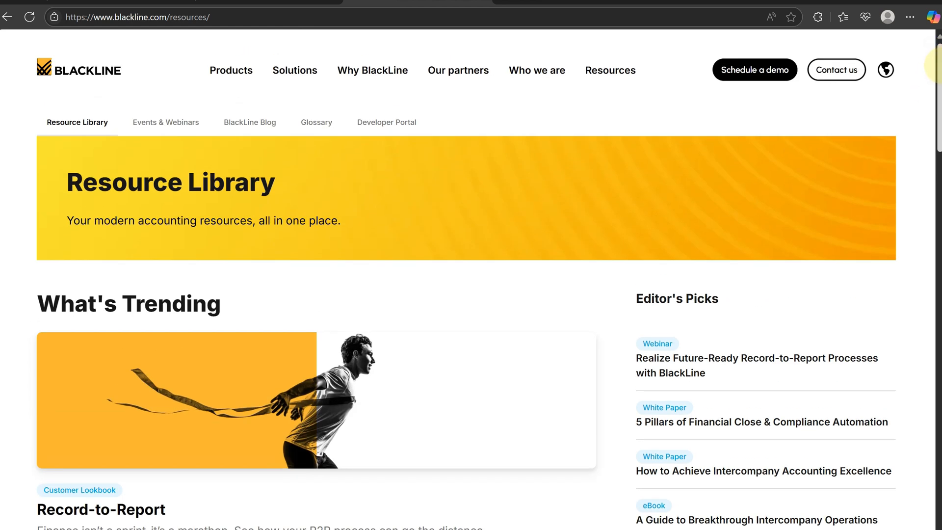
mouse_move(339, 240)
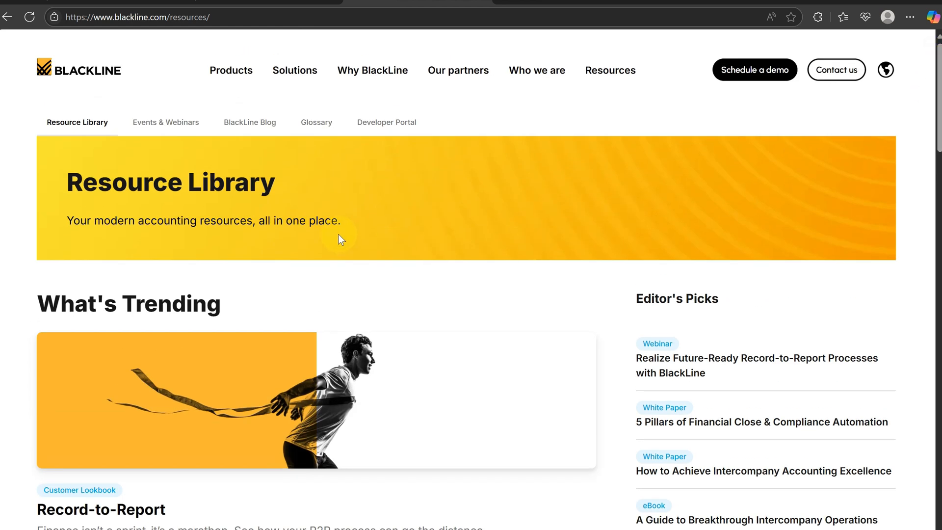
mouse_move(85, 494)
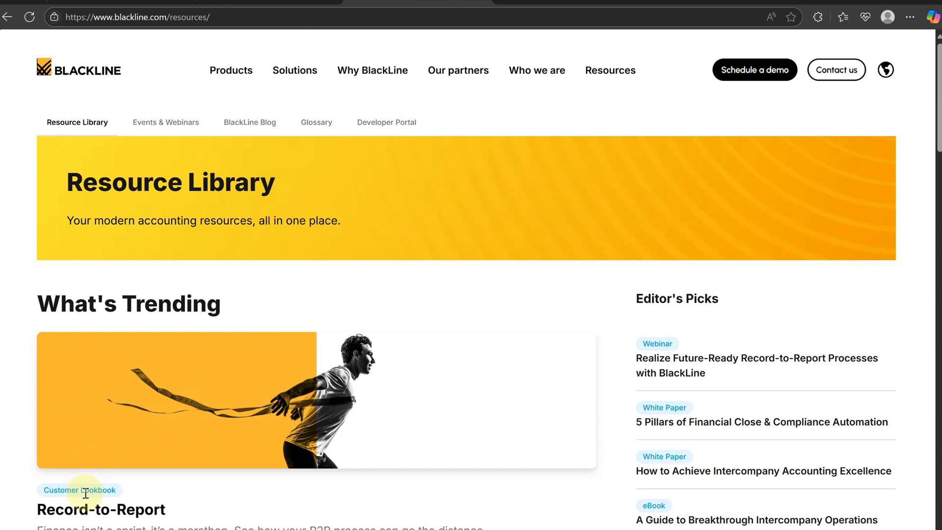
mouse_move(200, 491)
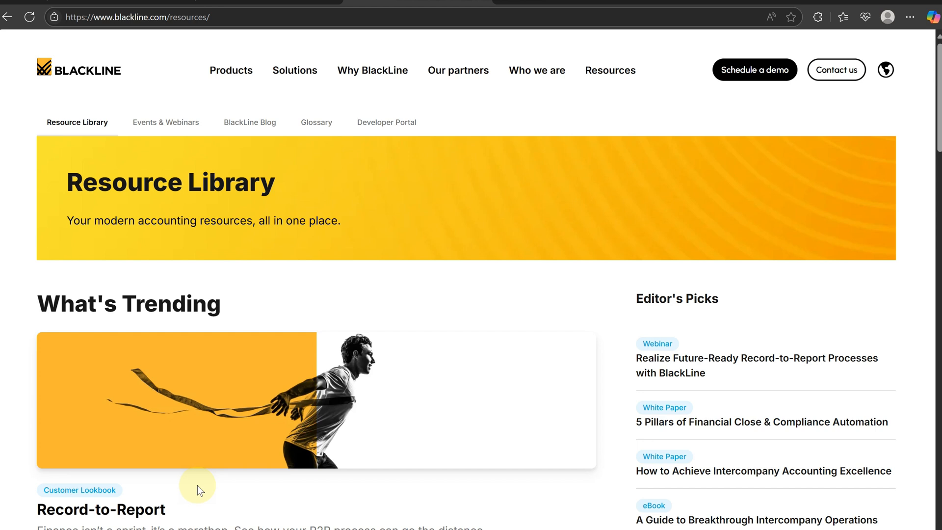
mouse_move(938, 159)
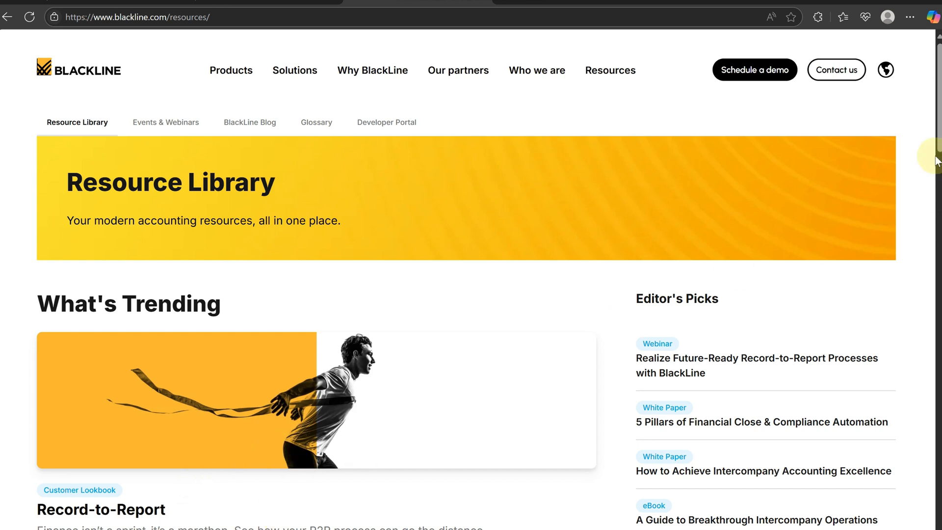
scroll("down", 3)
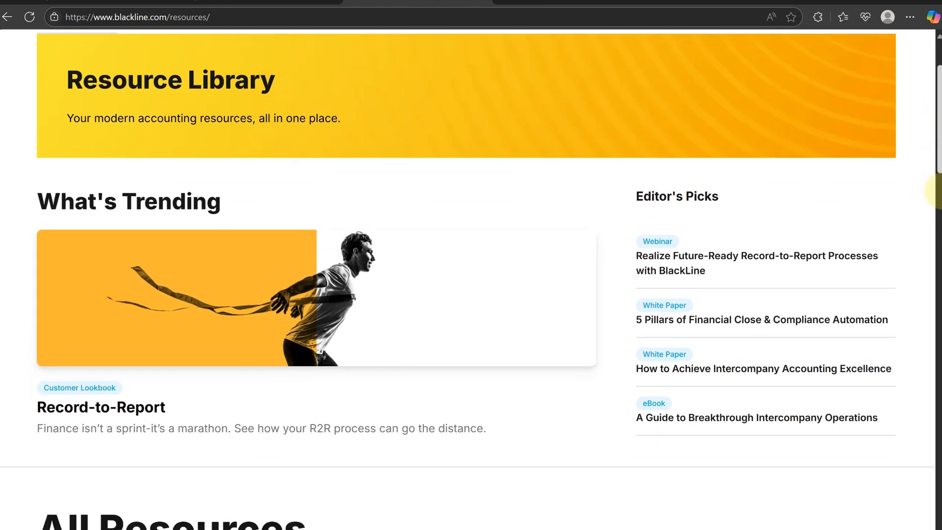
scroll("down", 3)
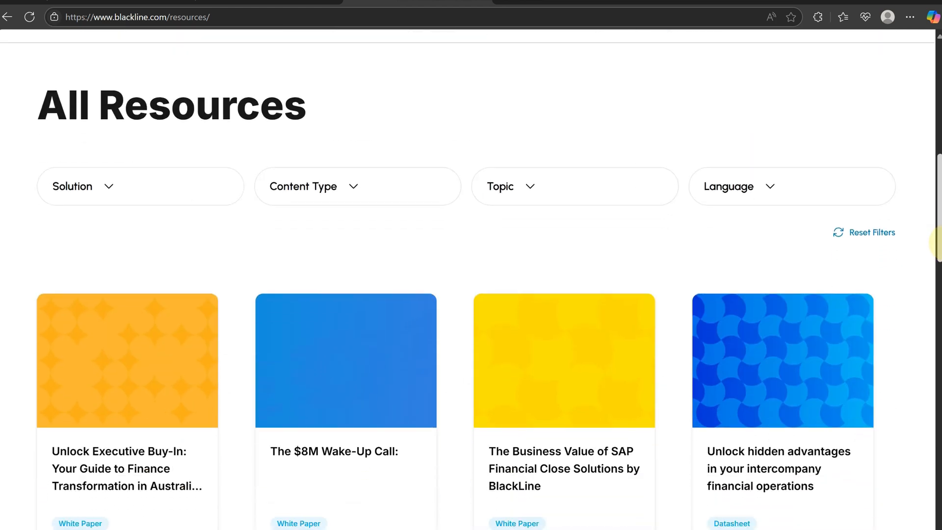
scroll("down", 3)
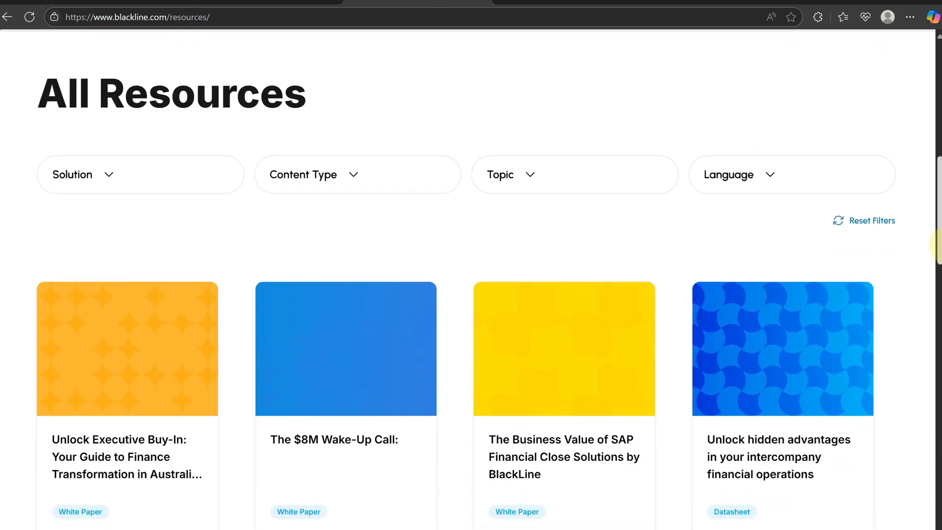
scroll("down", 3)
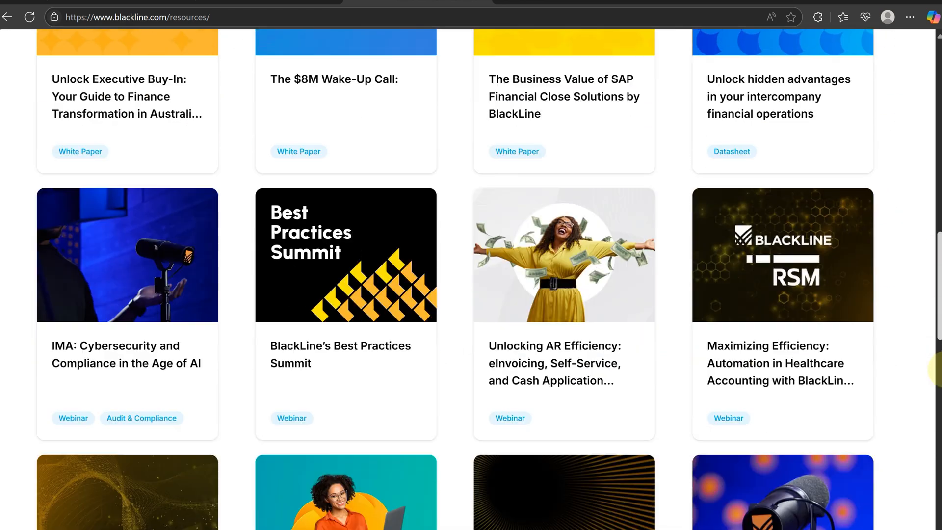
scroll("up", 3)
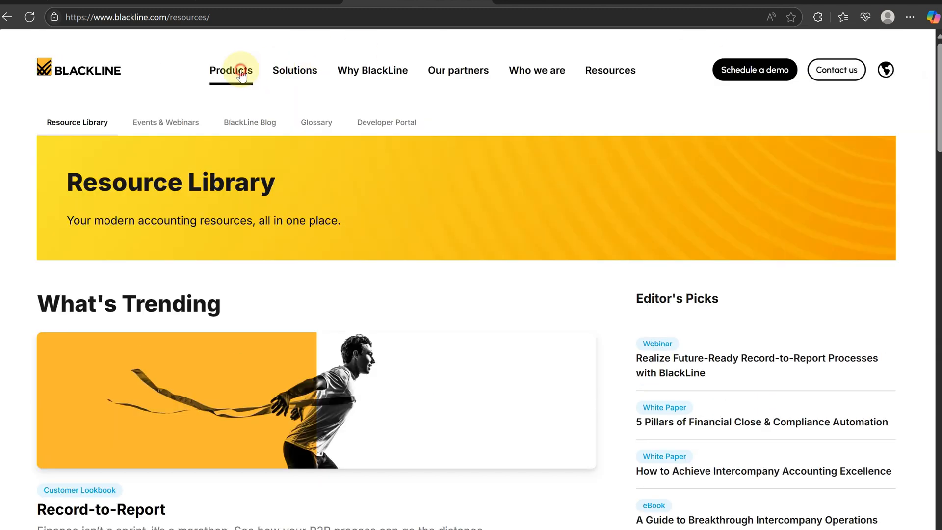
- Choose Account Analysis under Financial Close & Consolidation from the Products menu
left_click(231, 70)
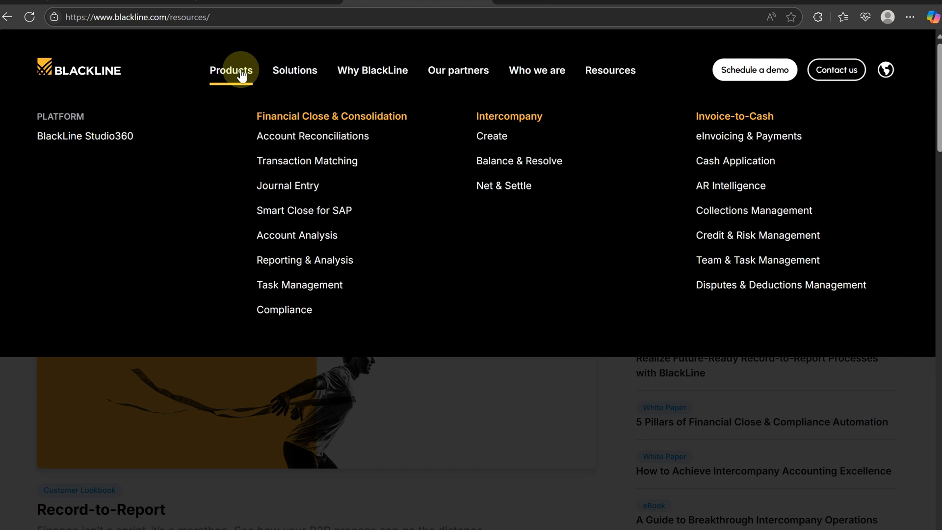
mouse_move(257, 88)
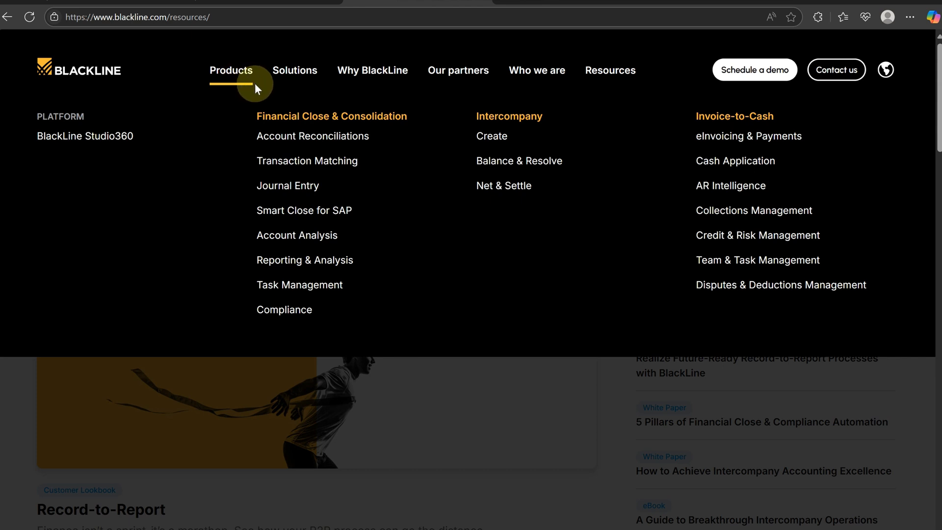
mouse_move(275, 109)
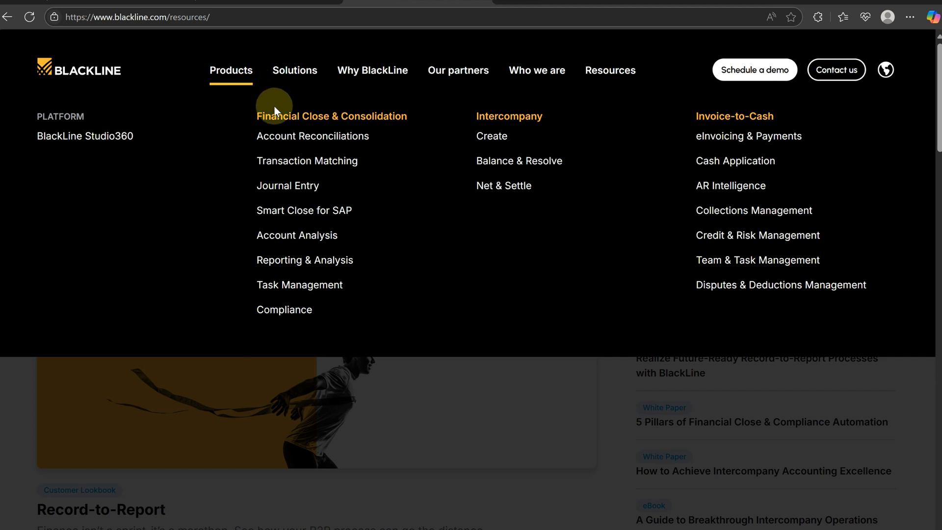
mouse_move(285, 126)
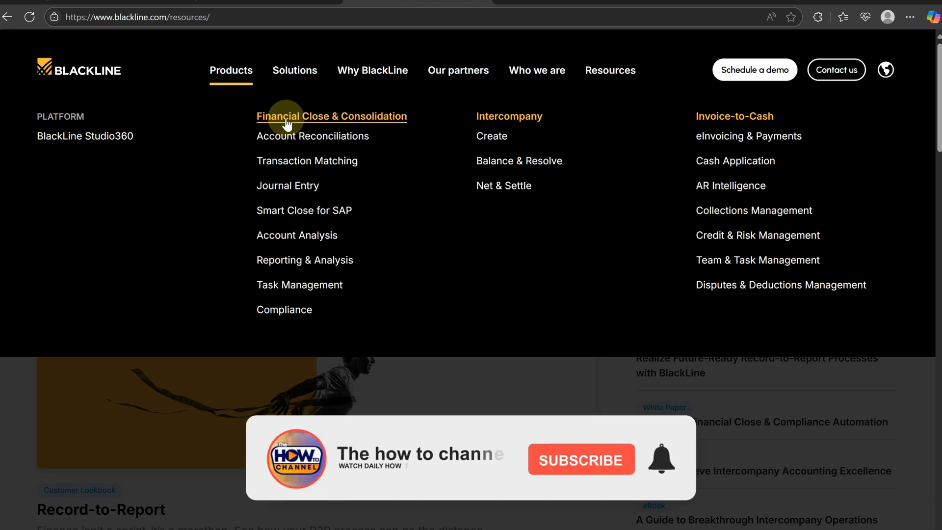
left_click(581, 459)
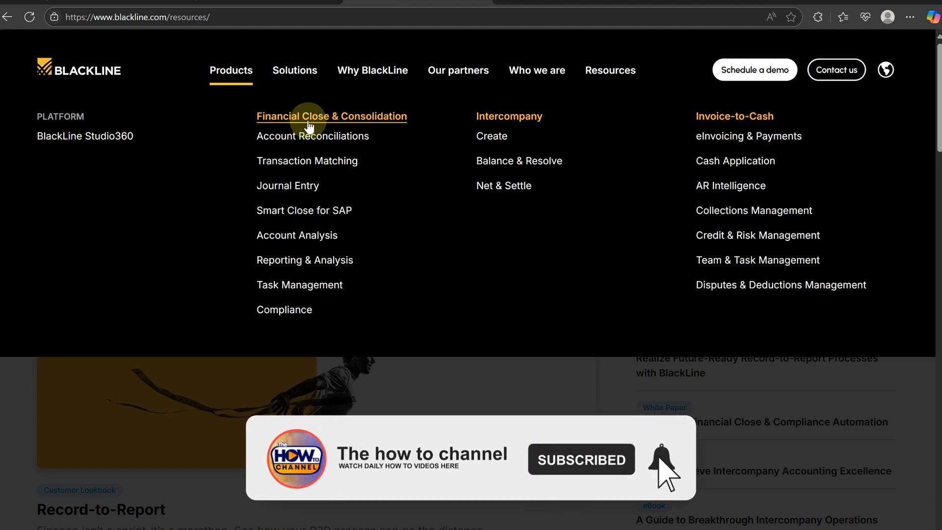
mouse_move(300, 238)
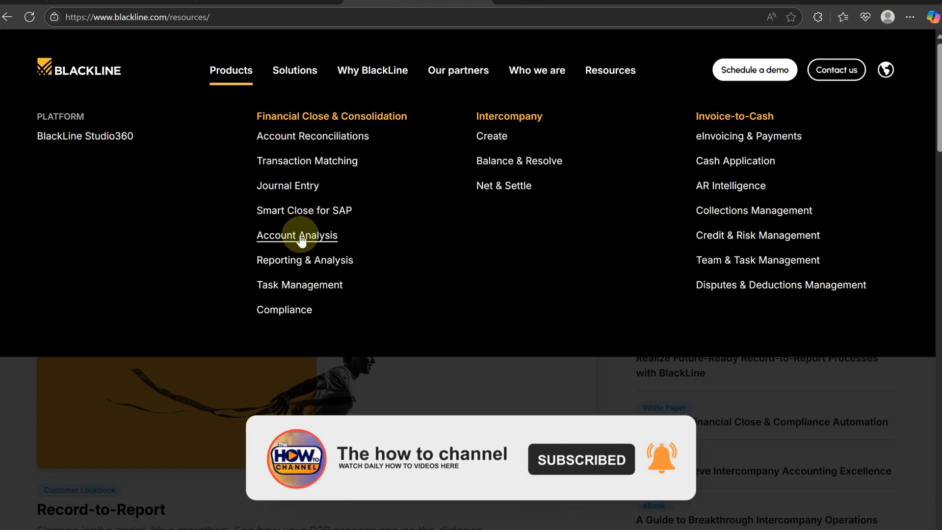
left_click(296, 236)
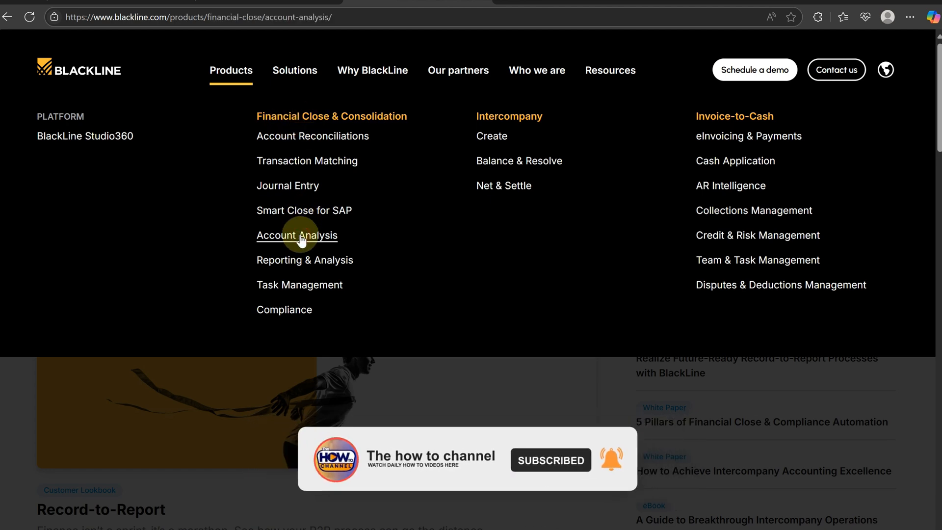